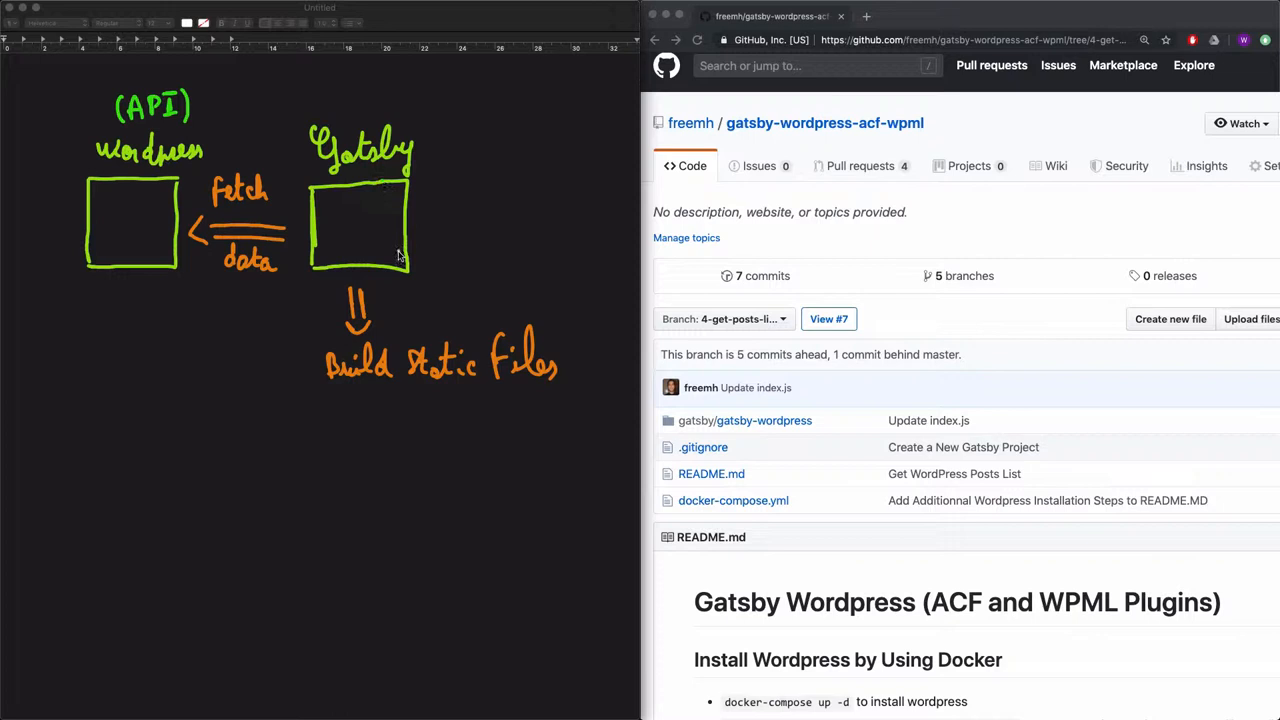
mouse_move(364, 164)
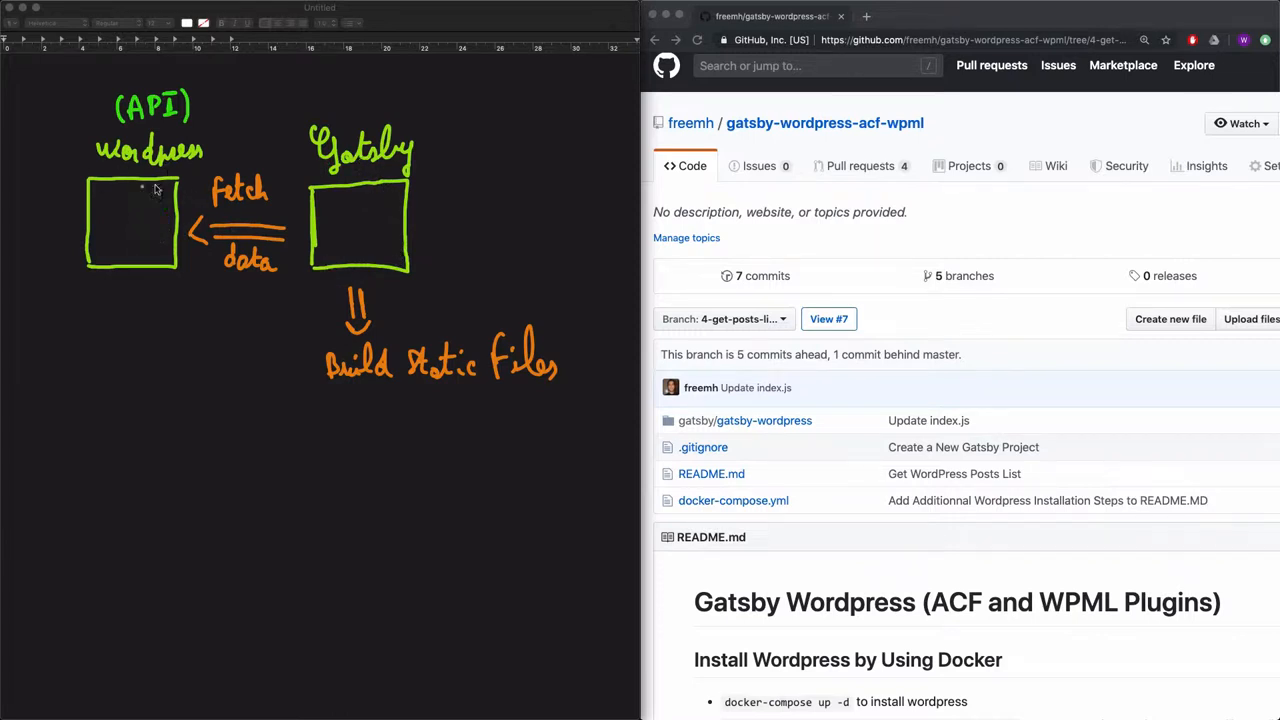
mouse_move(444, 396)
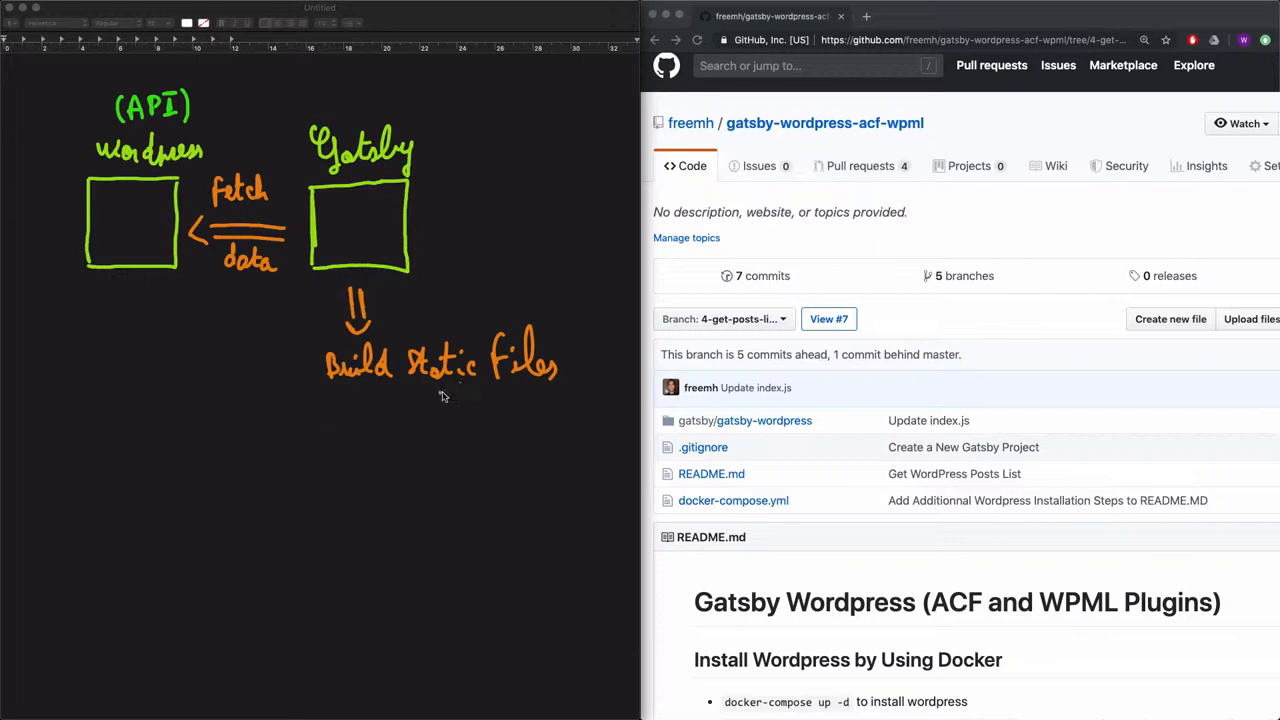
mouse_move(328, 412)
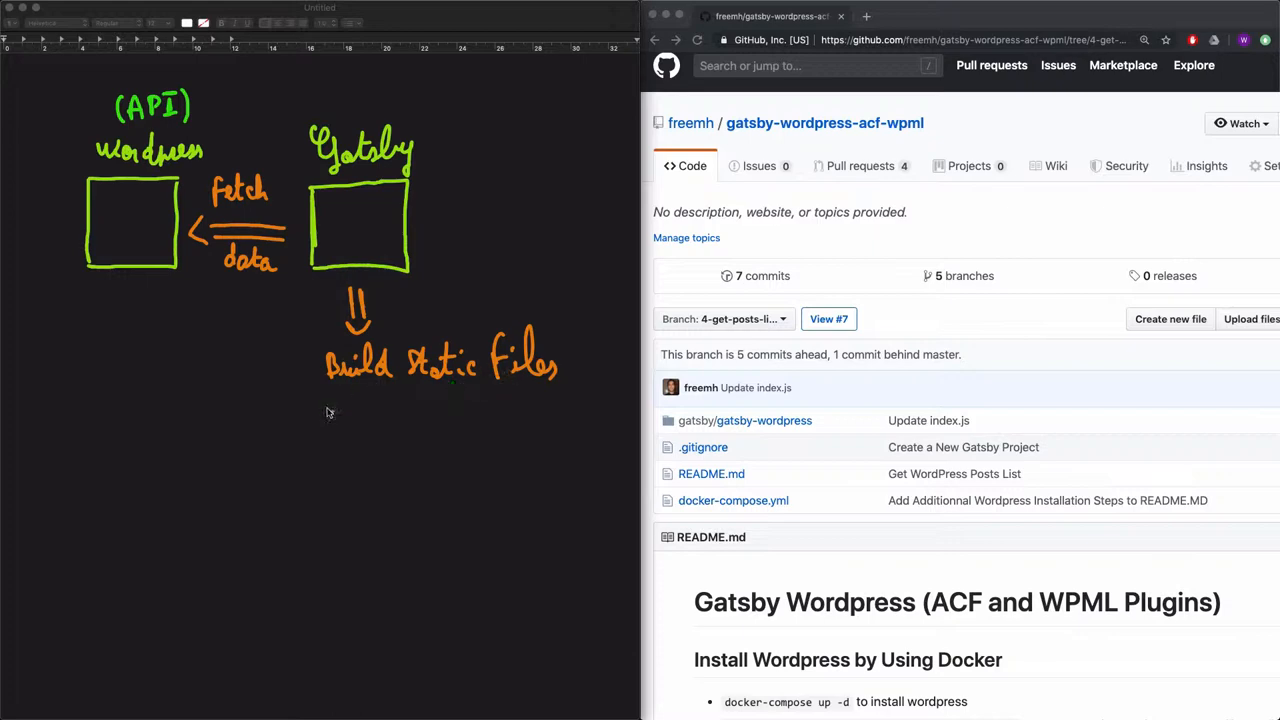
mouse_move(284, 448)
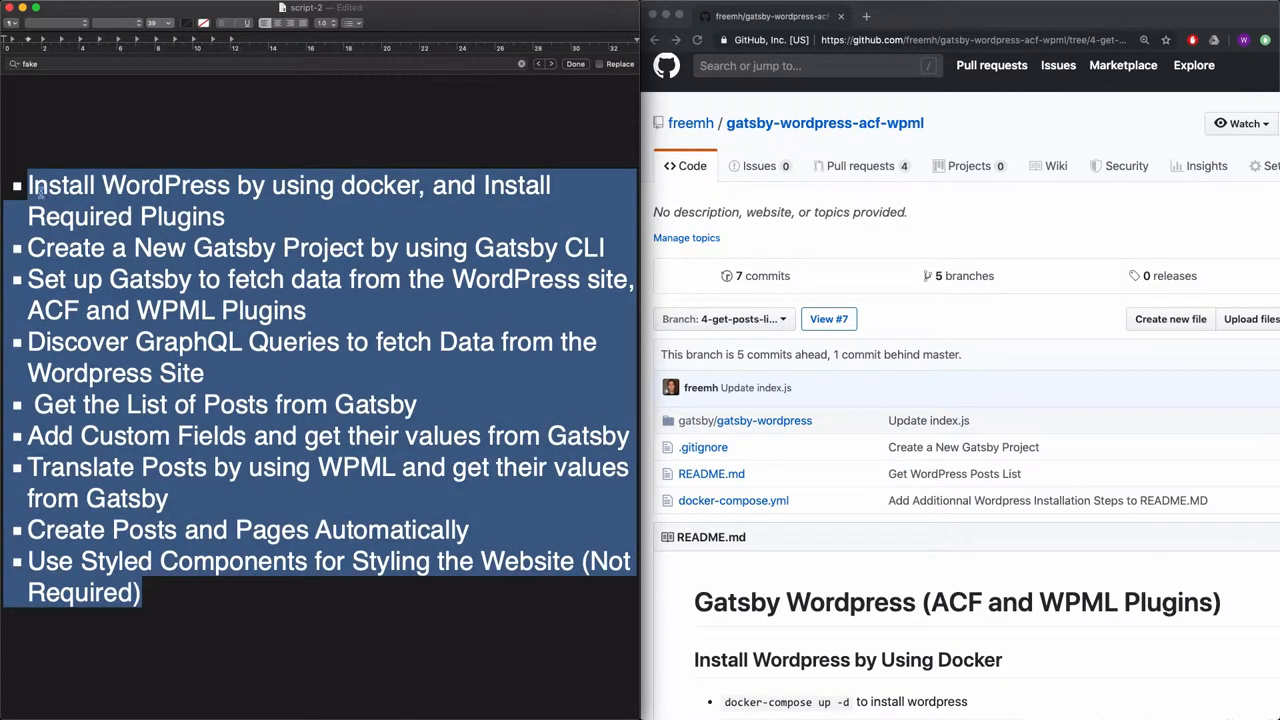
mouse_move(972, 126)
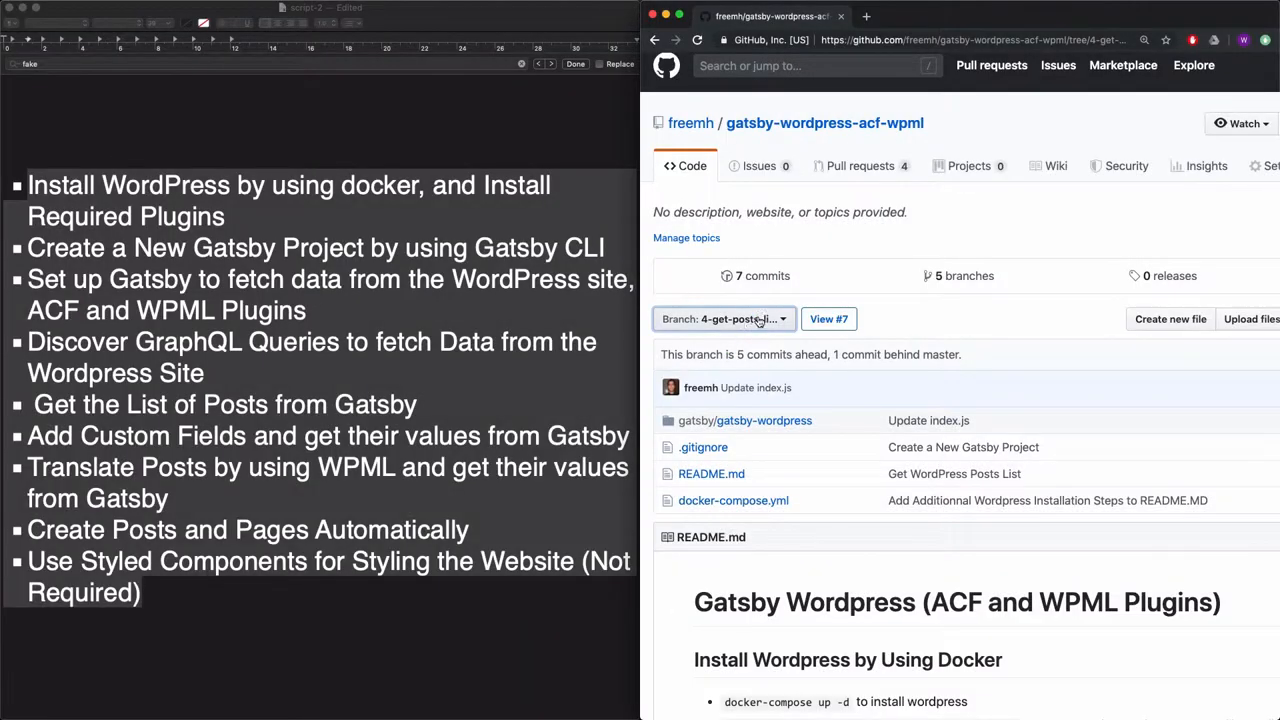
click(724, 318)
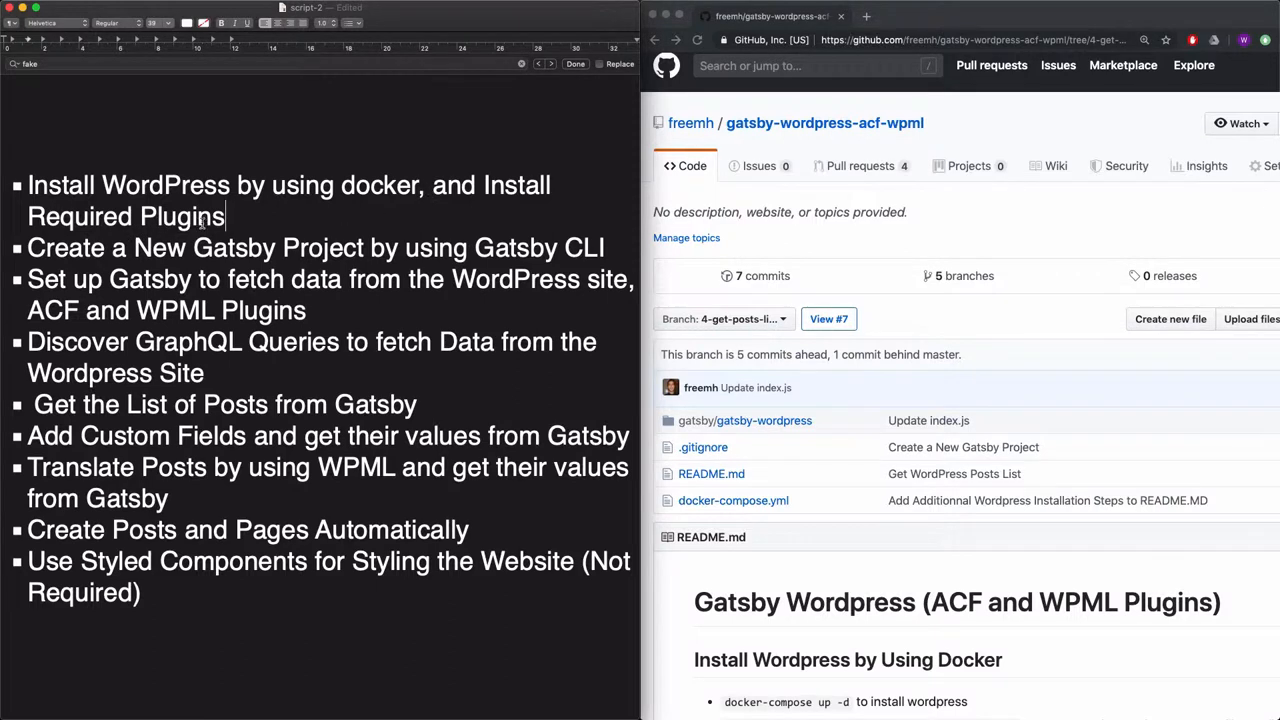
double_click(380, 184)
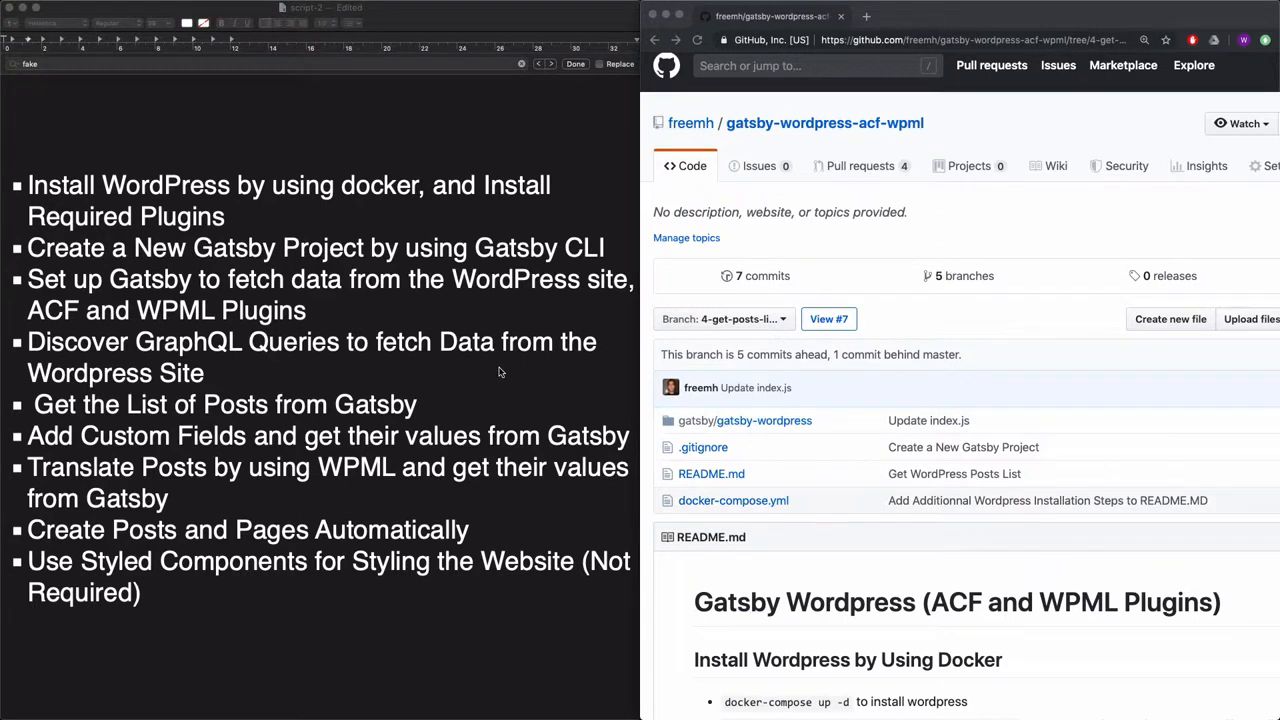
mouse_move(512, 316)
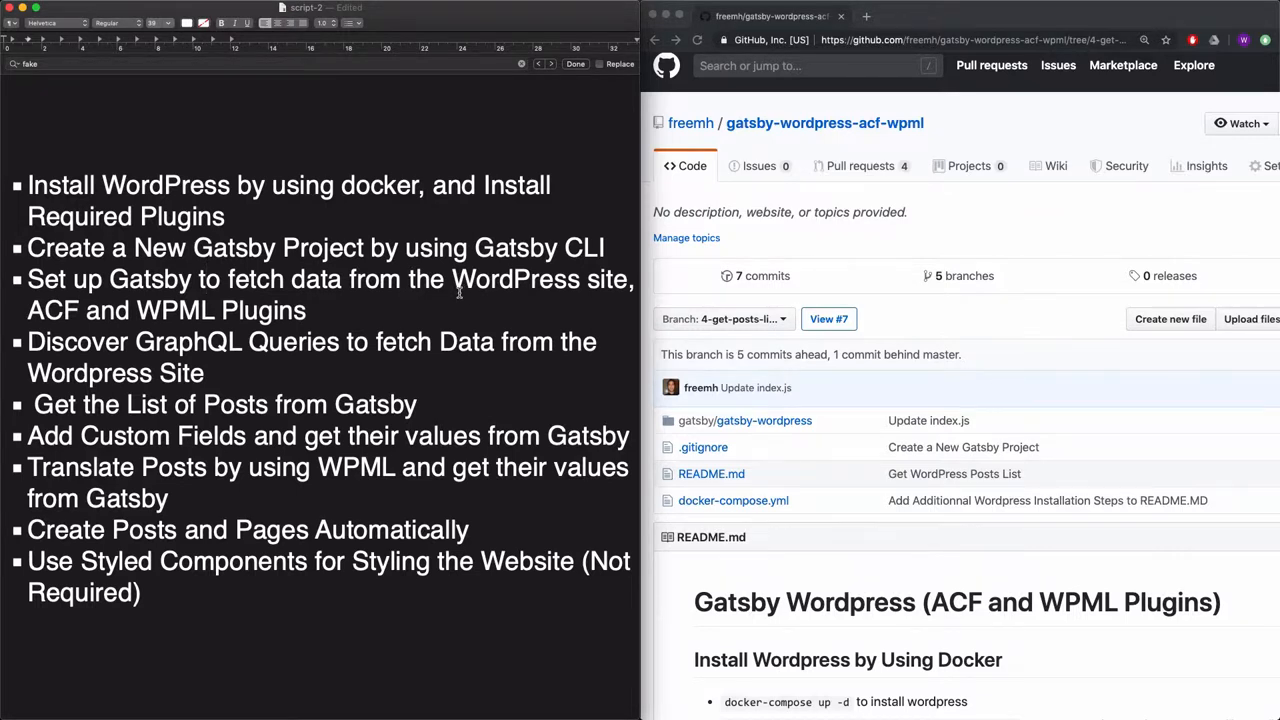
double_click(52, 310)
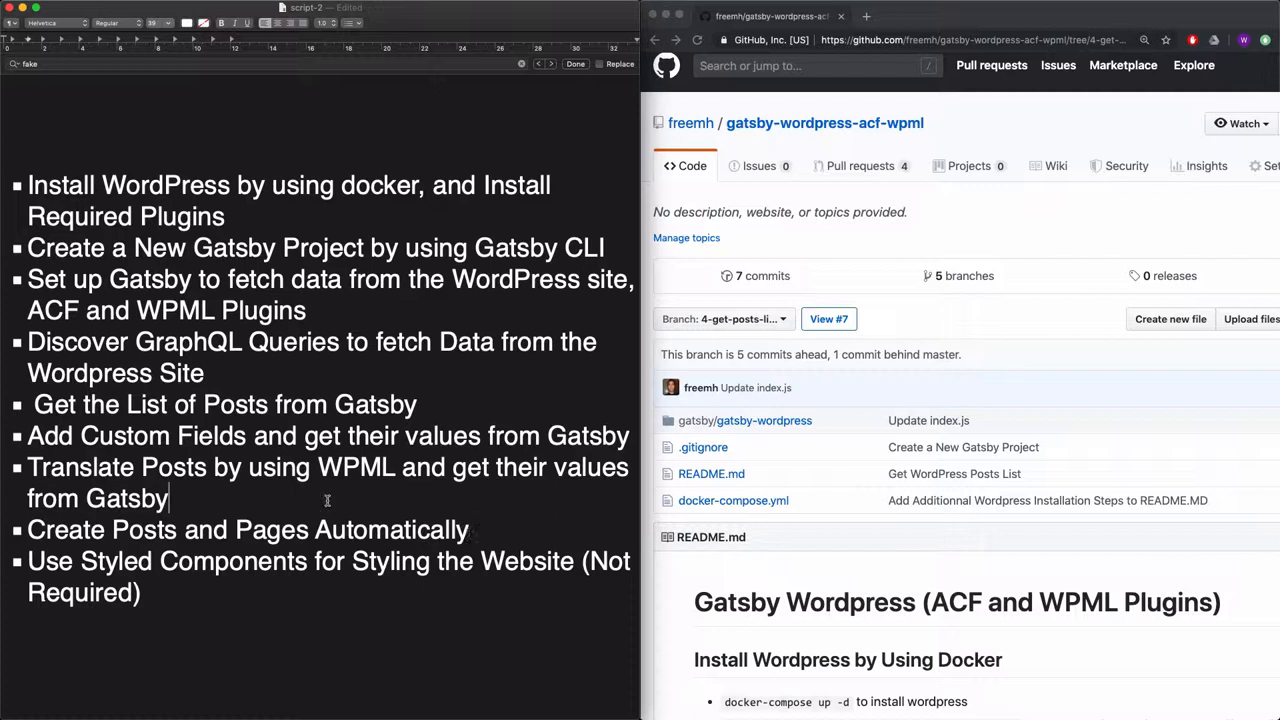
triple_click(248, 528)
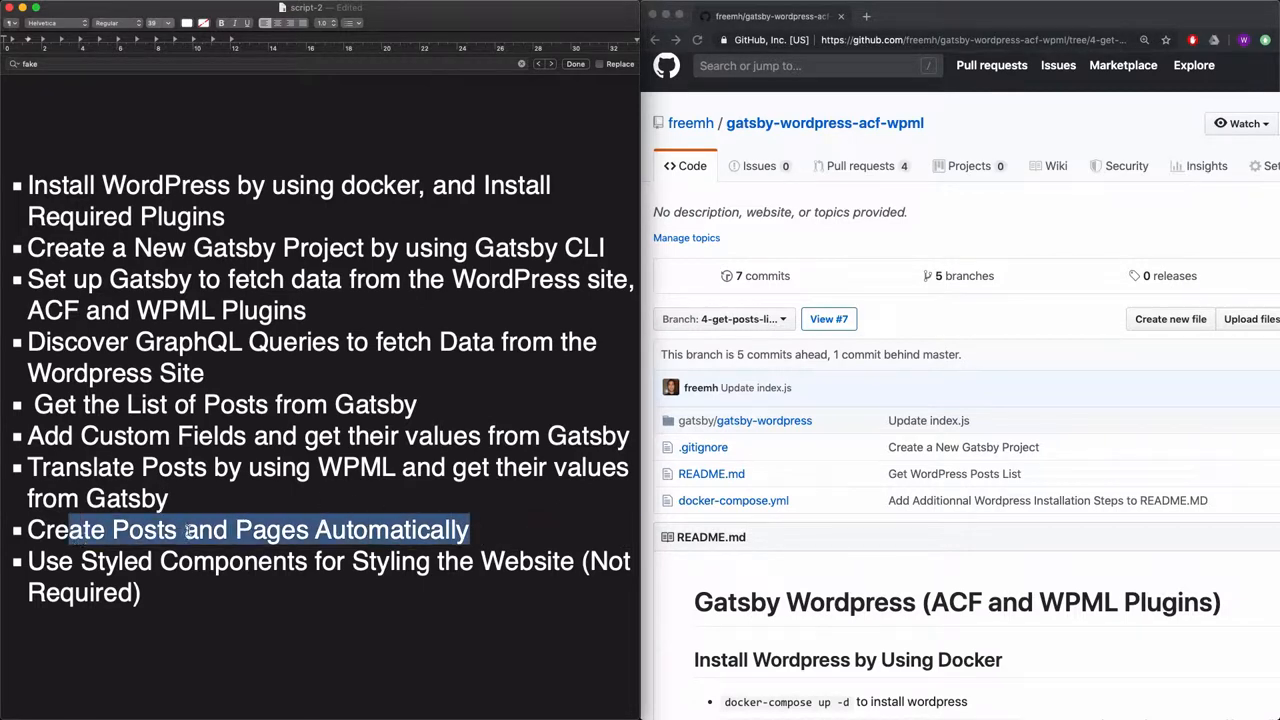
click(250, 528)
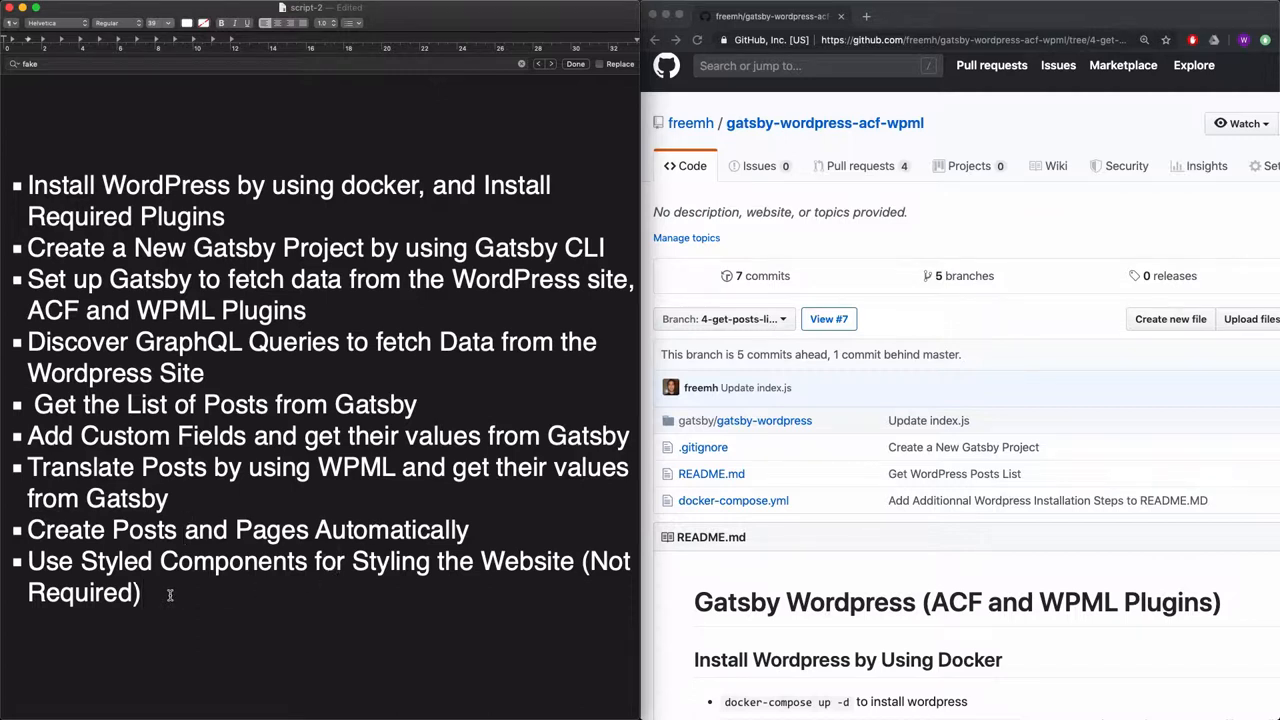
mouse_move(440, 564)
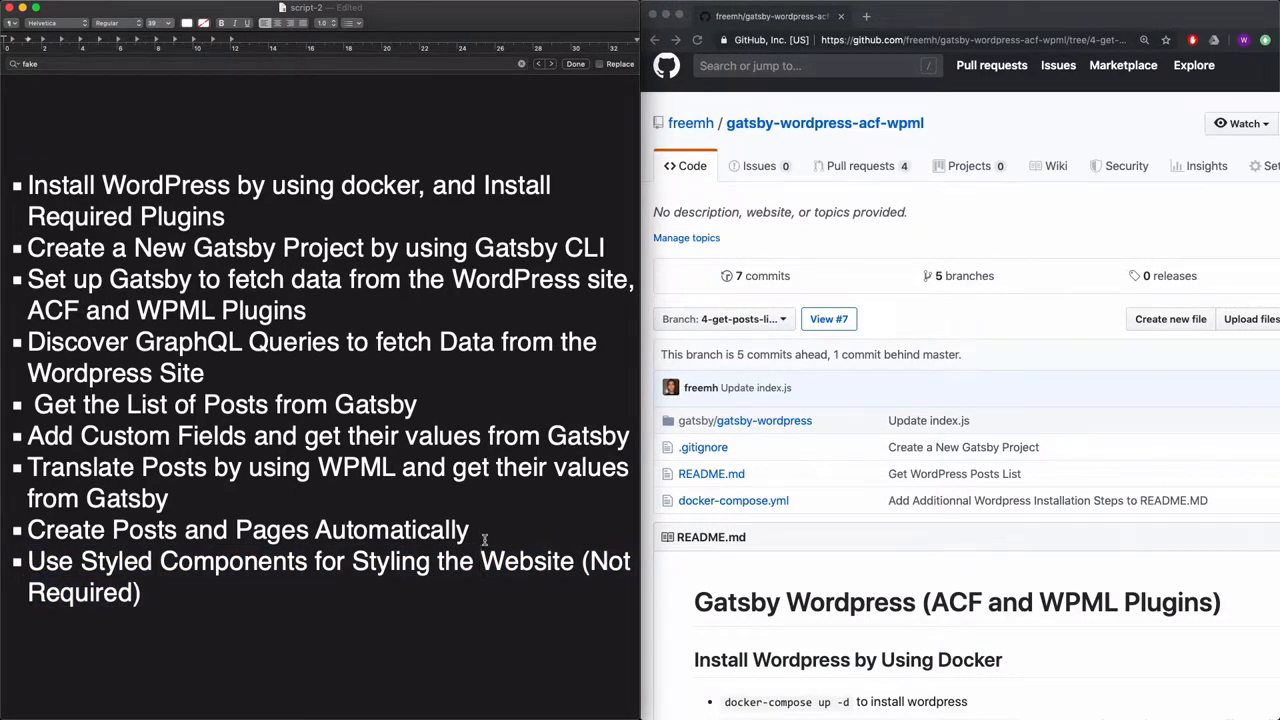
drag(28, 184, 468, 530)
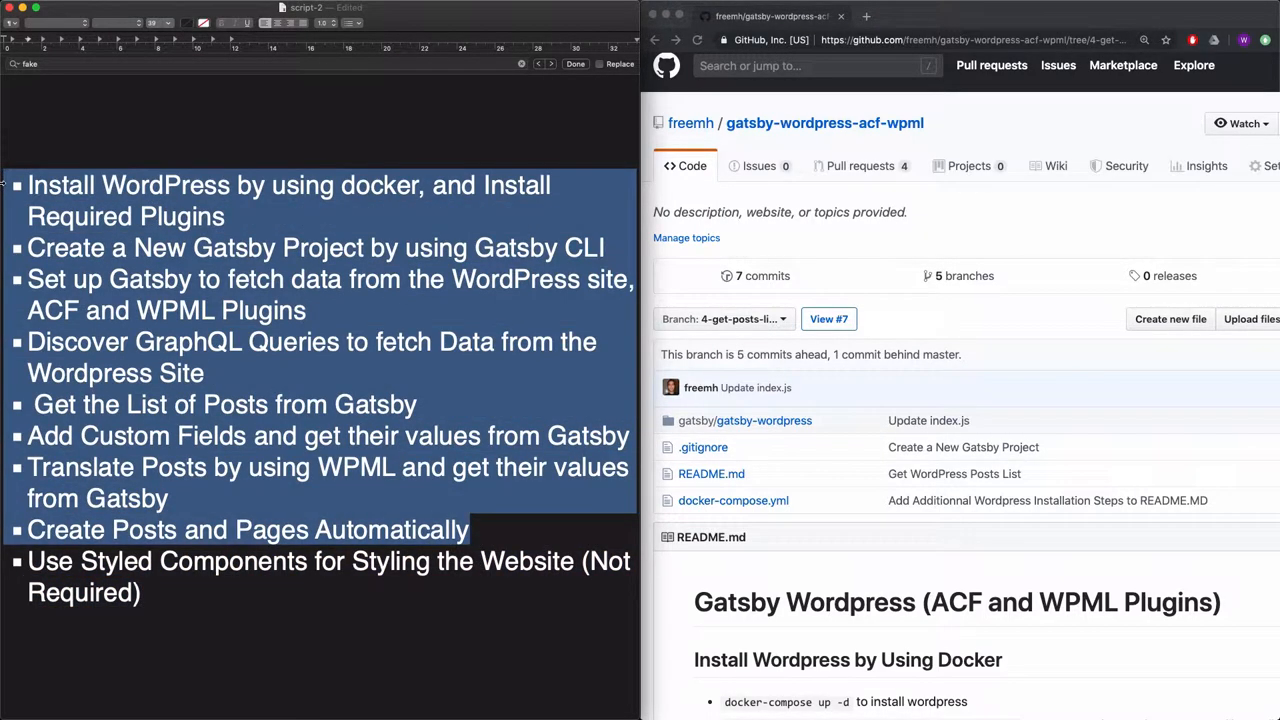